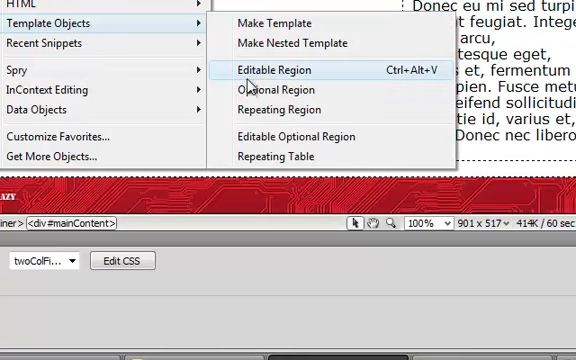
# - Insert an editable region named mainContent in the template's main content area
pyautogui.click(288, 68)
pyautogui.write('main')
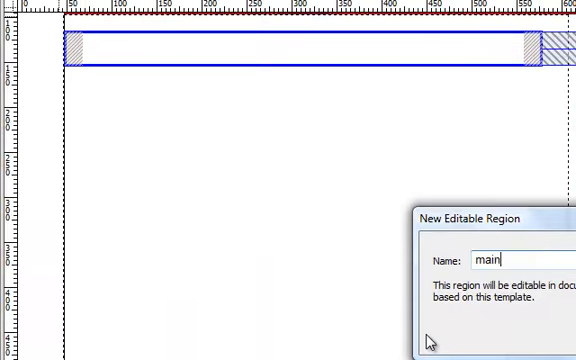
pyautogui.write('Conten')
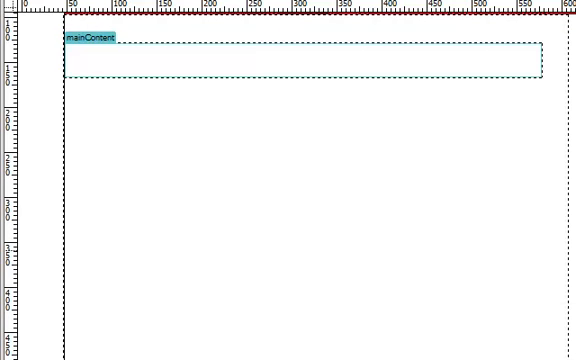
pyautogui.click(120, 68)
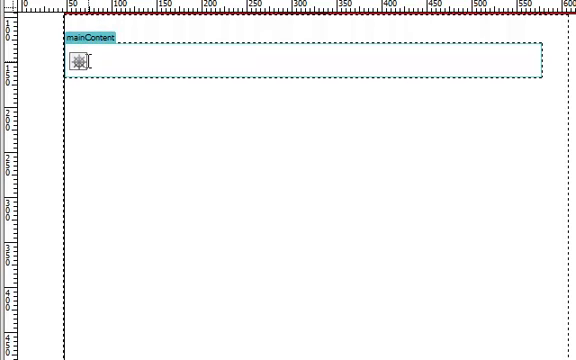
# - Enter a 'Page Title' heading with a 'Some content' placeholder line beneath it
pyautogui.write('Page')
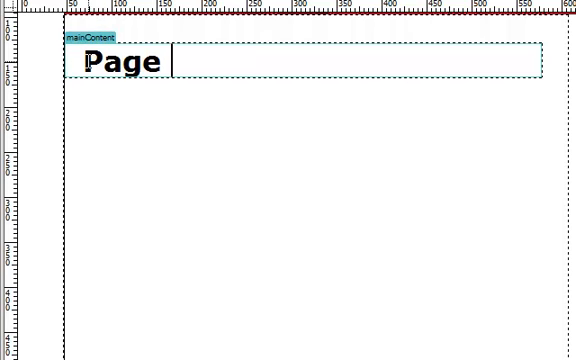
pyautogui.write('Title')
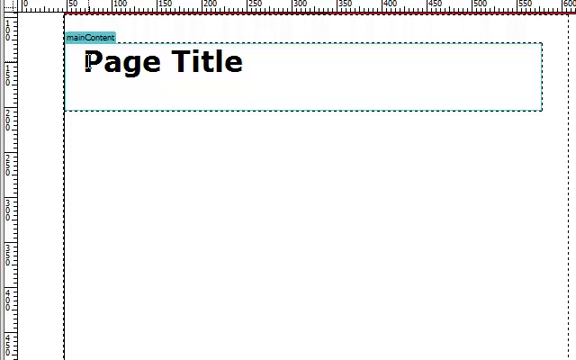
pyautogui.click(86, 100)
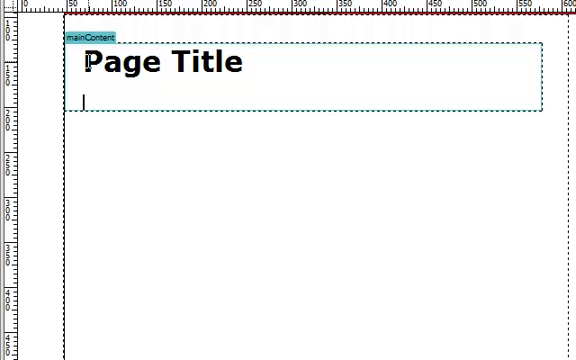
pyautogui.write('Some co')
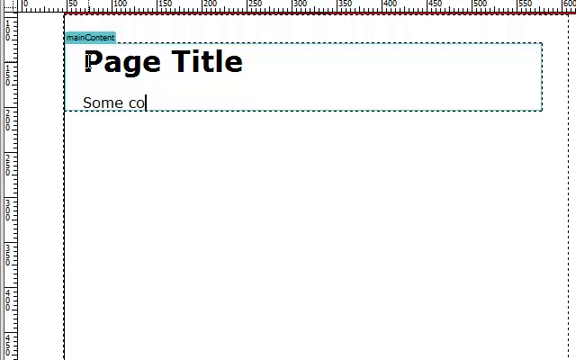
pyautogui.write('tent')
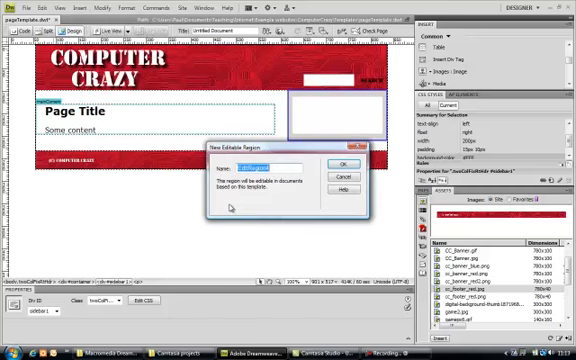
# - Create an editable region named sidebar holding 'Title' and 'Content' placeholder text
pyautogui.write('sidebar')
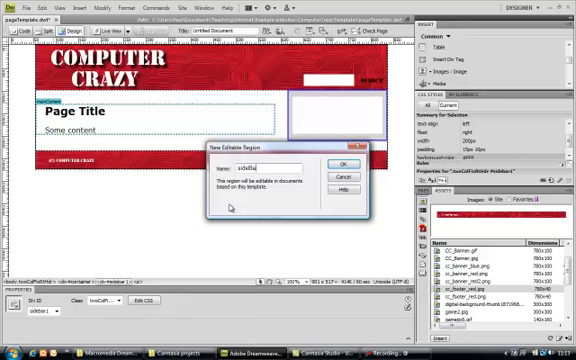
pyautogui.click(342, 164)
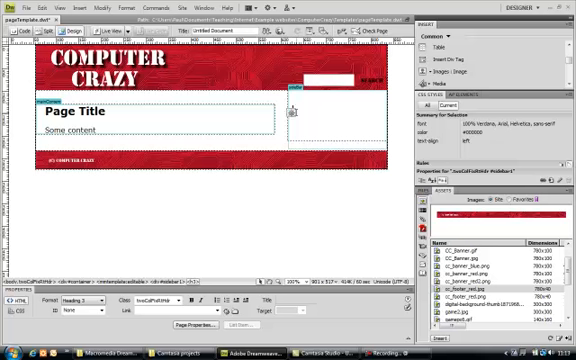
pyautogui.write('Title')
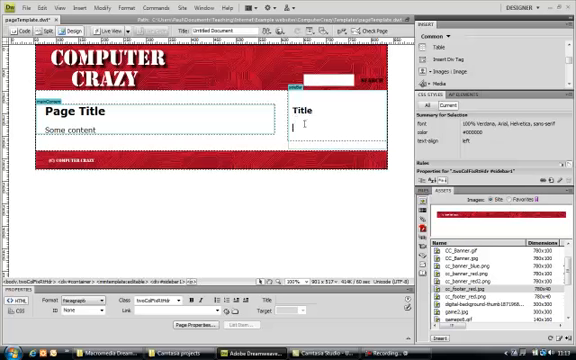
pyautogui.write('Content')
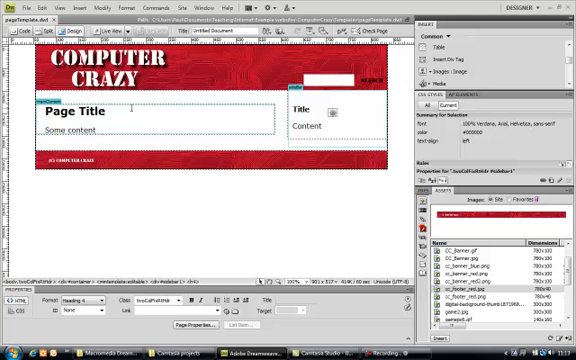
# - Apply a heading format to the sidebar's Title text from the Property inspector
pyautogui.click(310, 108)
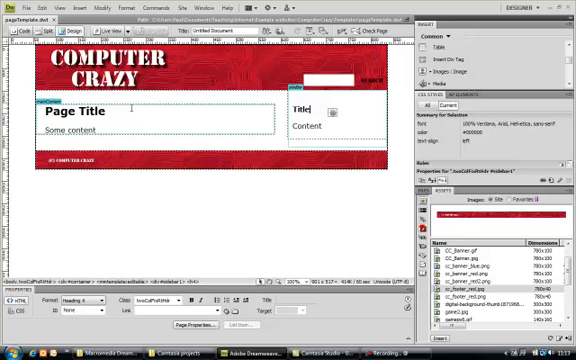
pyautogui.click(18, 8)
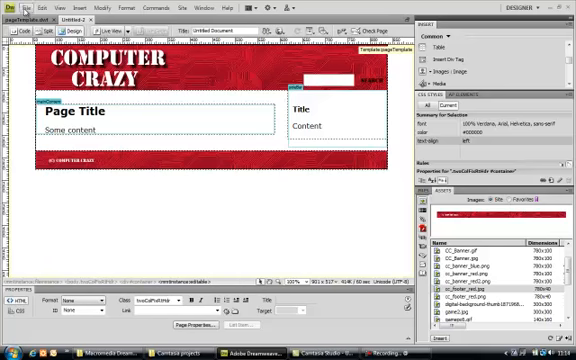
# - Save the template-based page as index.html in the ComputerCrazy site folder
pyautogui.click(20, 8)
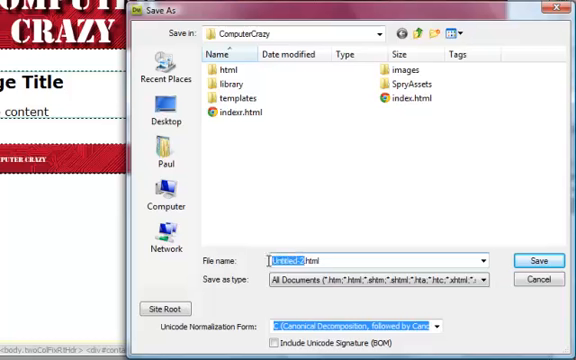
pyautogui.write('index.html')
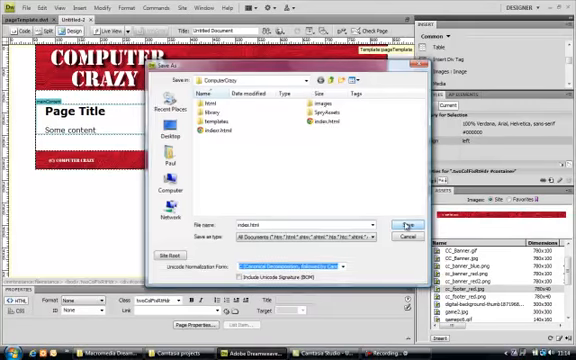
pyautogui.click(404, 224)
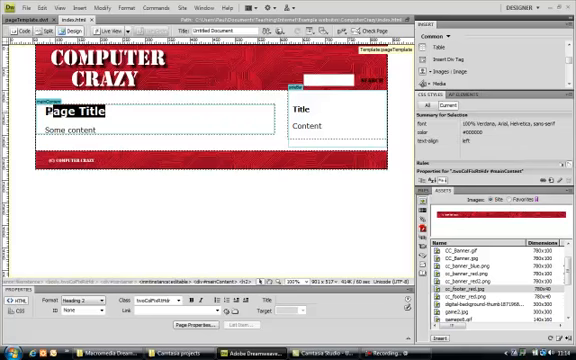
# - Replace the Page Title heading with 'Welcome to Computer Crazy'
pyautogui.write('Well')
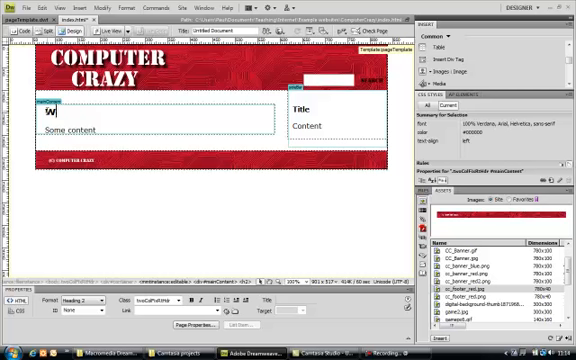
pyautogui.write('Welco')
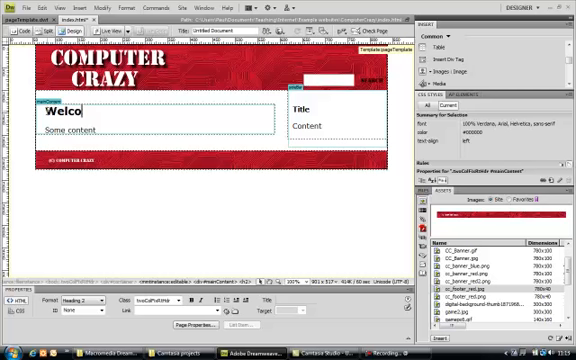
pyautogui.write('me to Co')
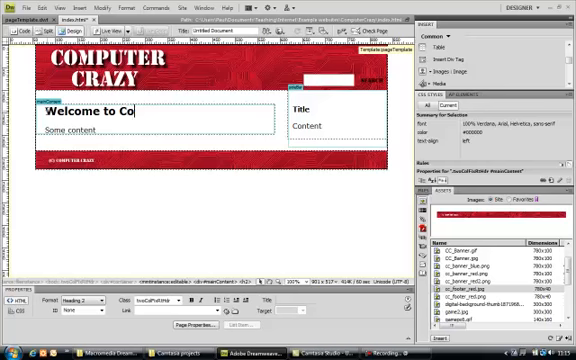
pyautogui.write('mputer')
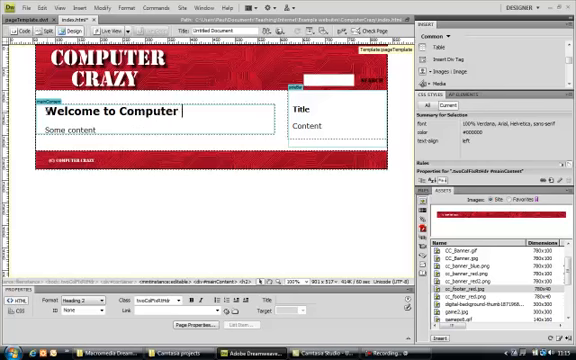
pyautogui.write('Crazy')
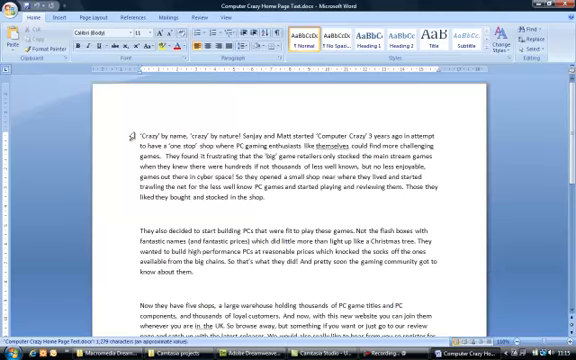
# - Select all of the Computer Crazy introductory text in the Word document for copying
pyautogui.press('ctrl+a')
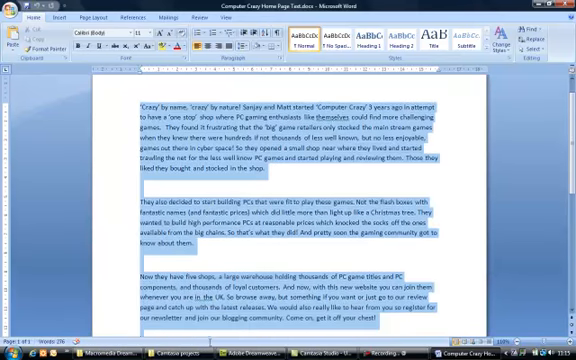
pyautogui.scroll(-3)
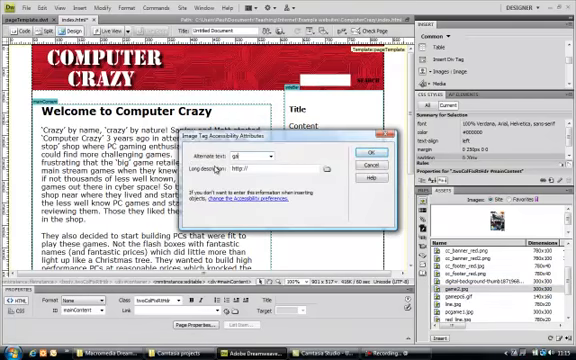
# - Give the inserted game2.jpg image the alt text 'game'
pyautogui.write('game')
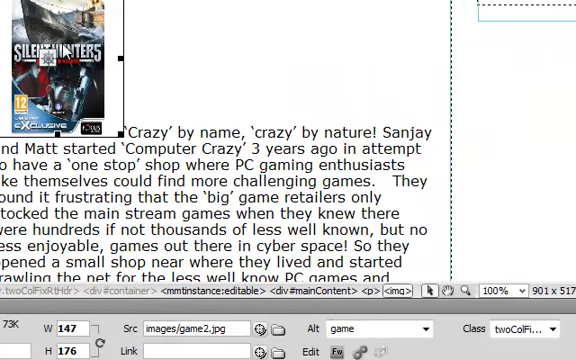
pyautogui.moveTo(508, 220)
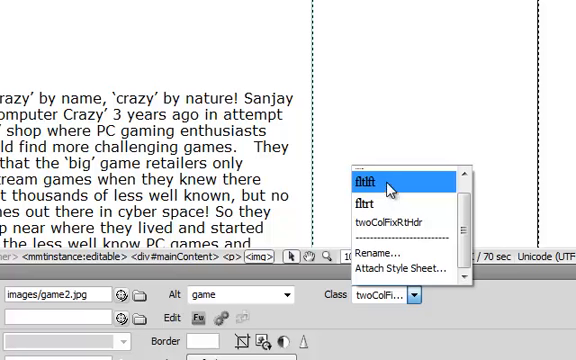
pyautogui.moveTo(388, 188)
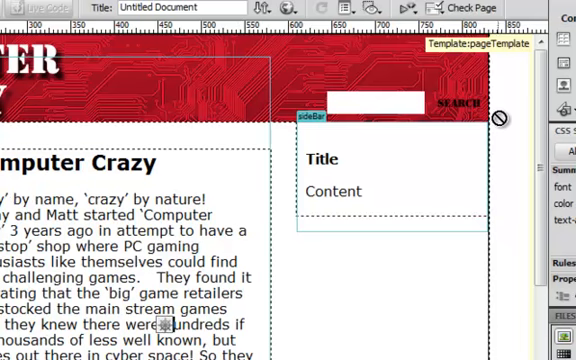
pyautogui.doubleClick(120, 216)
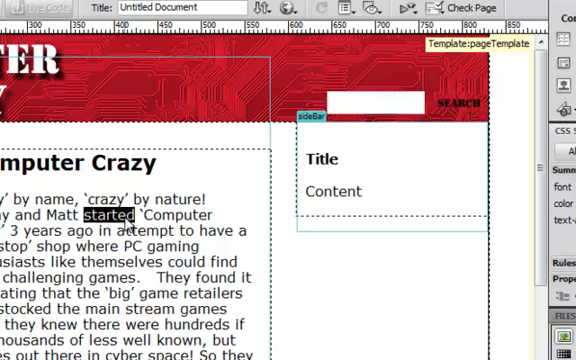
pyautogui.doubleClick(334, 192)
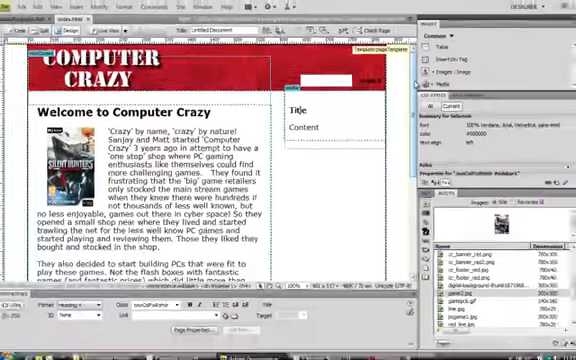
pyautogui.scroll(-3)
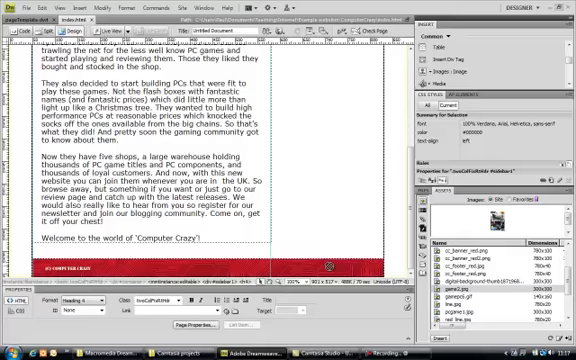